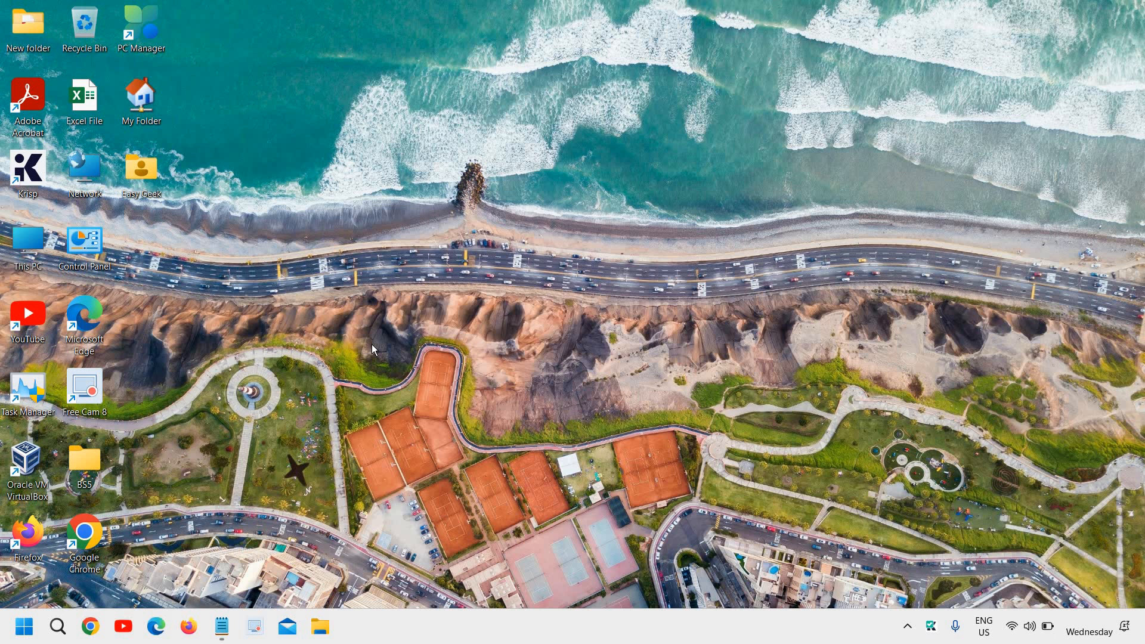
mouse_move(127, 539)
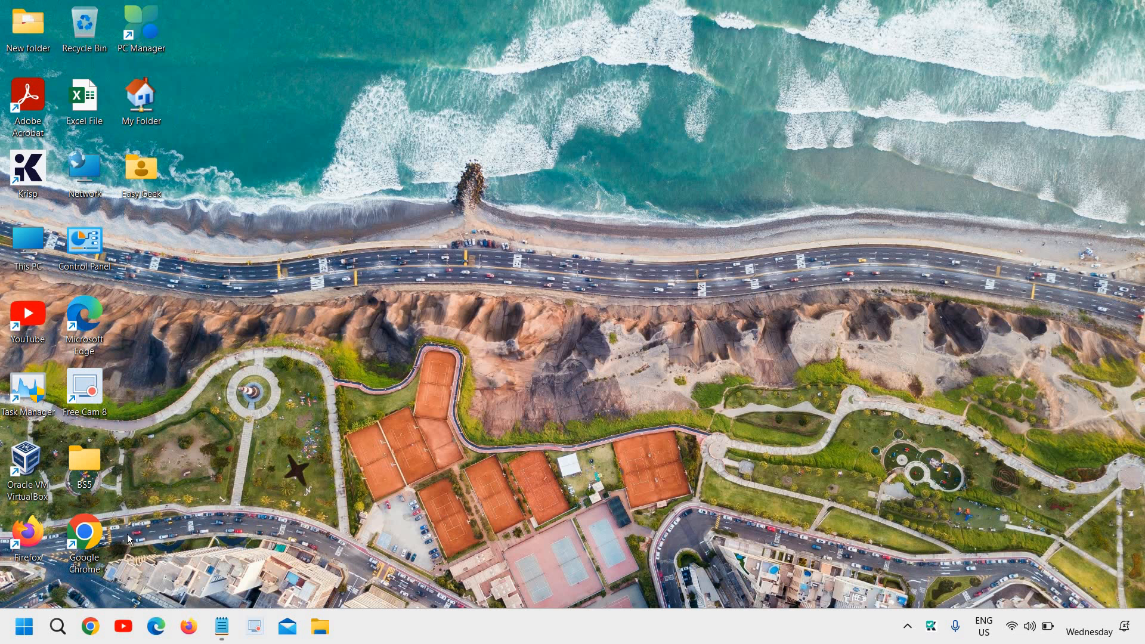
mouse_move(24, 627)
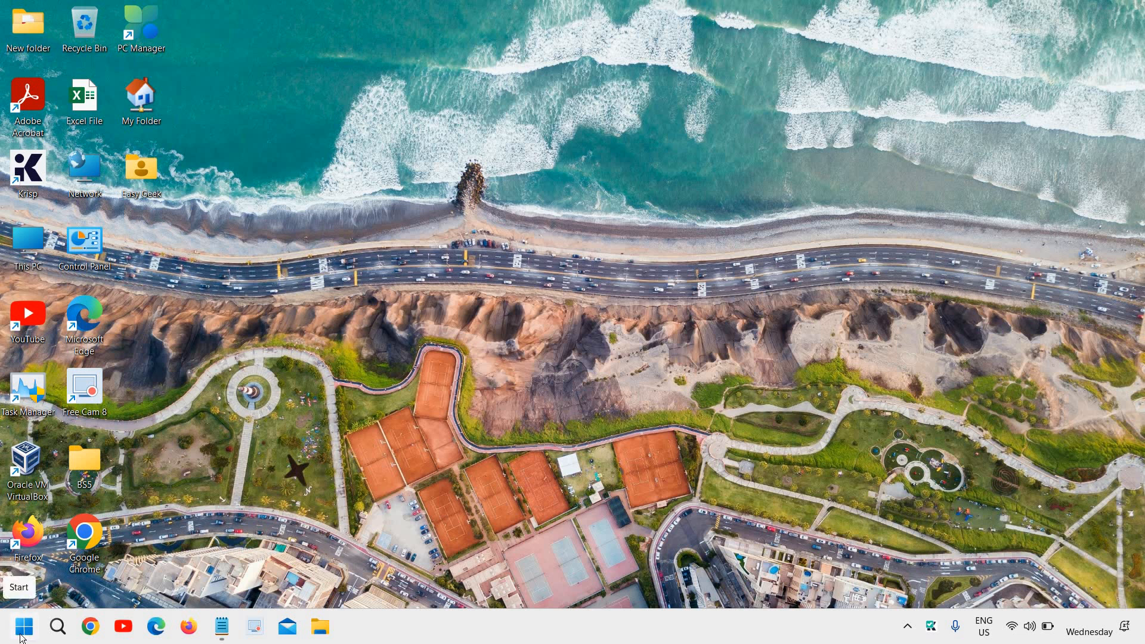
Launch Windows Settings from the Start button's quick link menu.
right_click(24, 625)
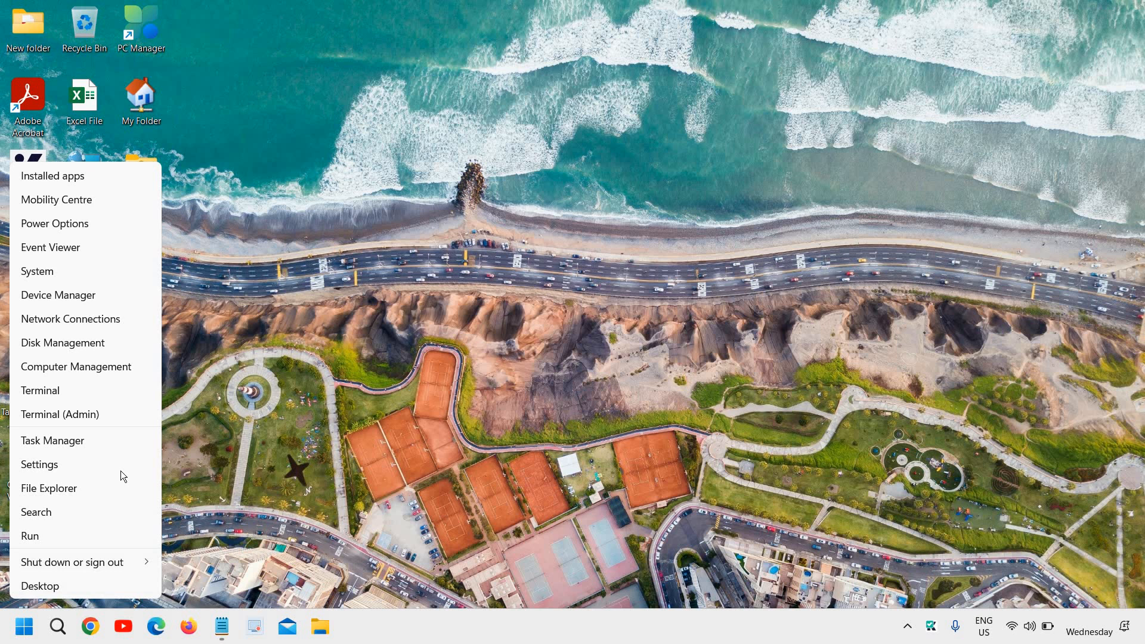
click(39, 464)
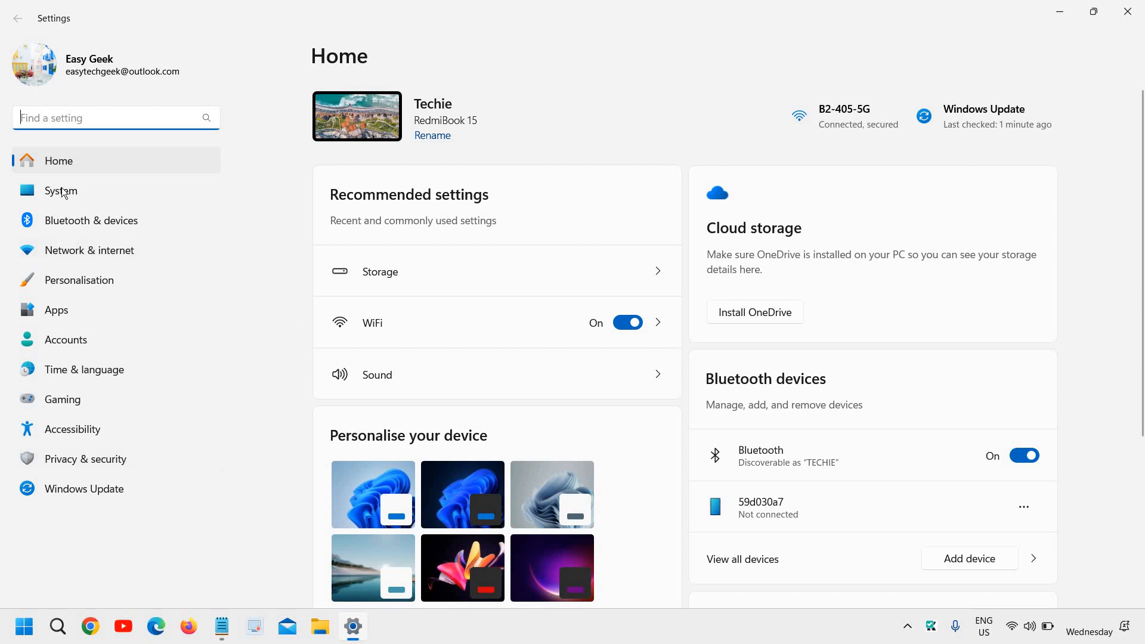
mouse_move(88, 198)
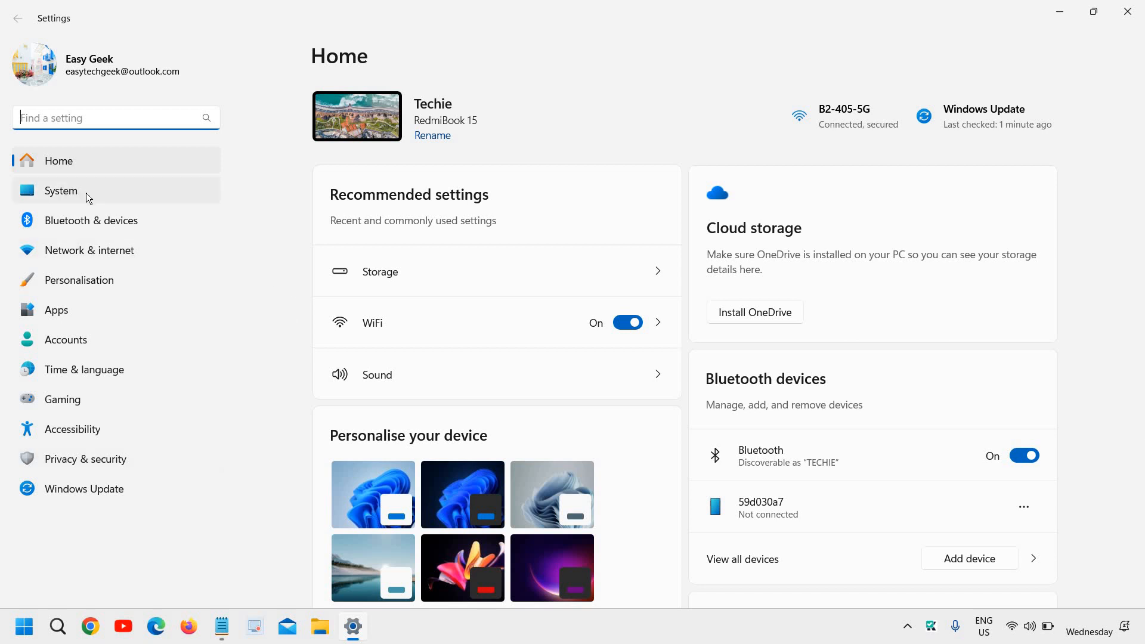
Go to the System category in the Settings sidebar.
click(61, 190)
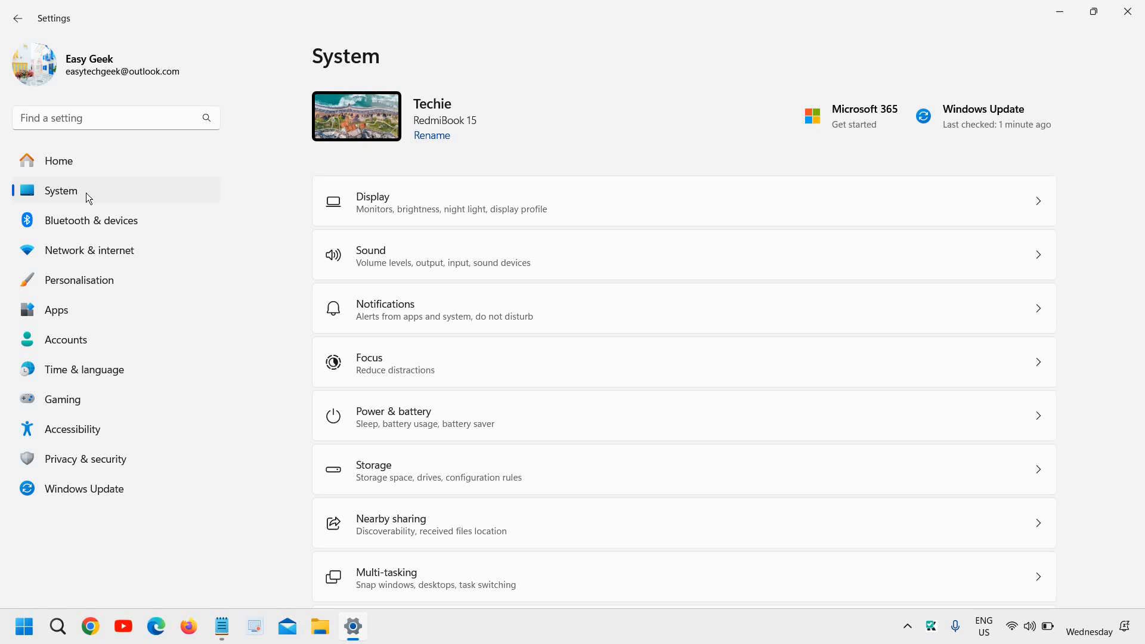
mouse_move(79, 195)
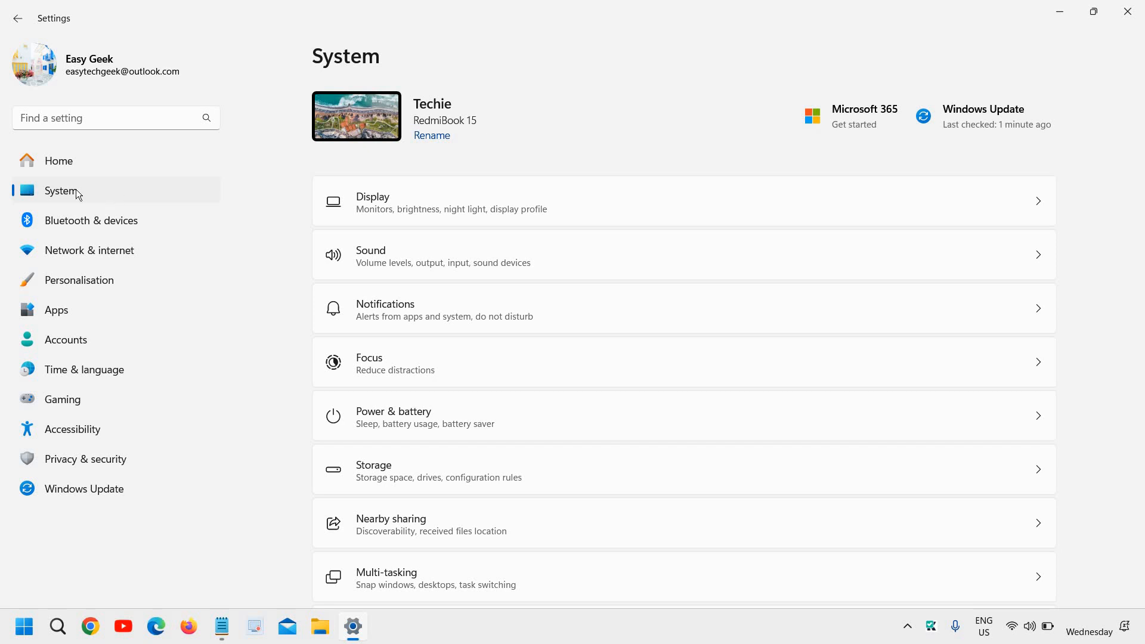
mouse_move(434, 422)
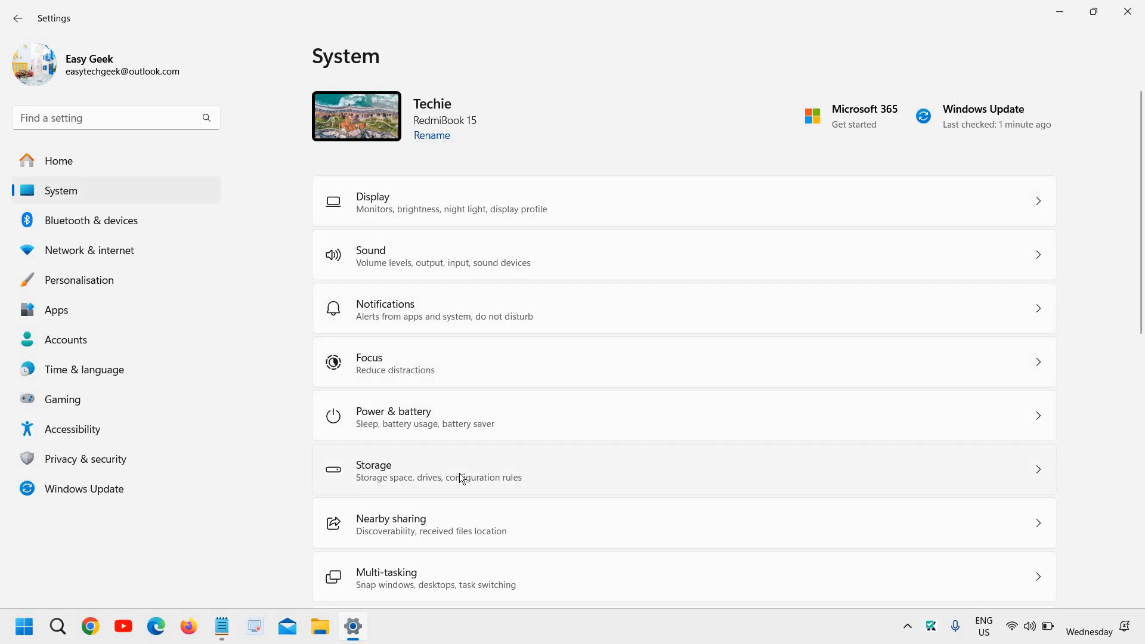
mouse_move(444, 478)
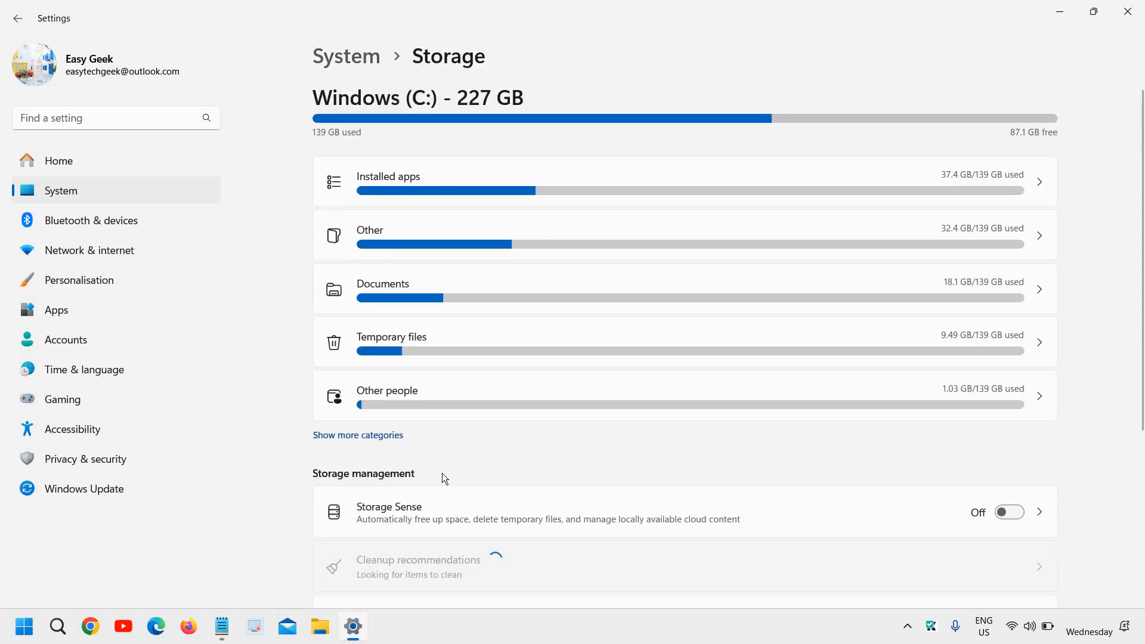
scroll(down, 3)
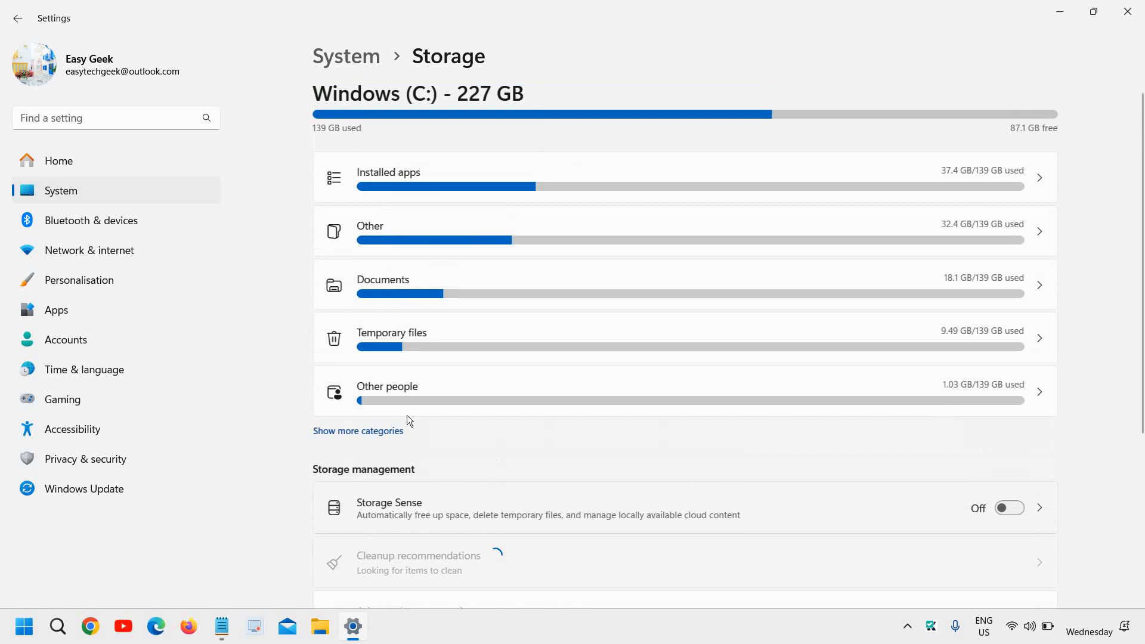
scroll(down, 3)
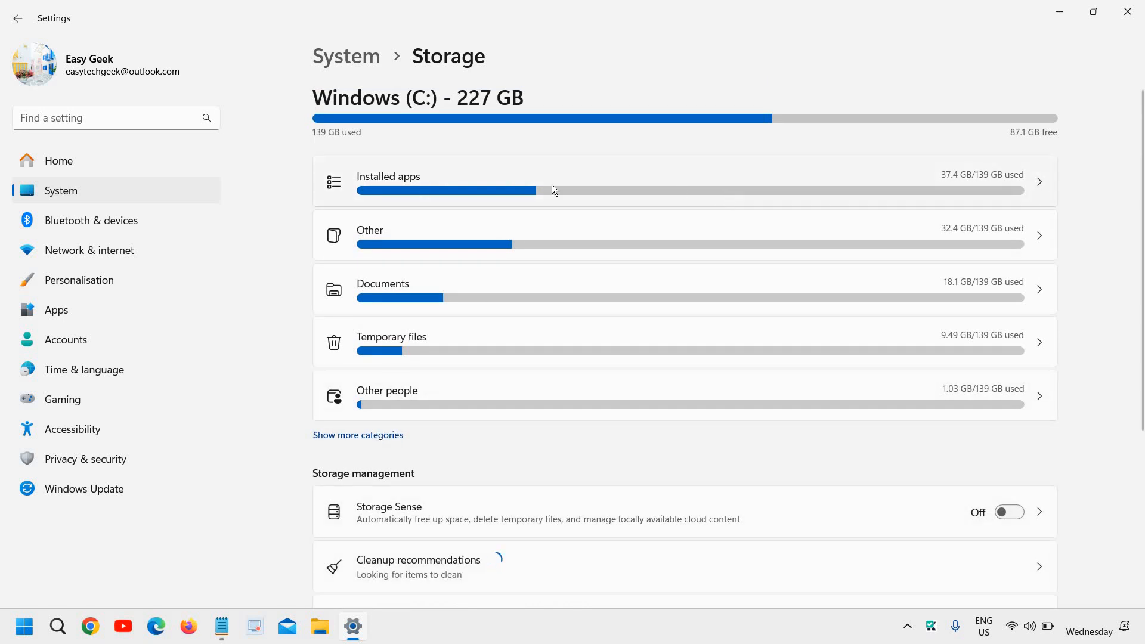
mouse_move(419, 397)
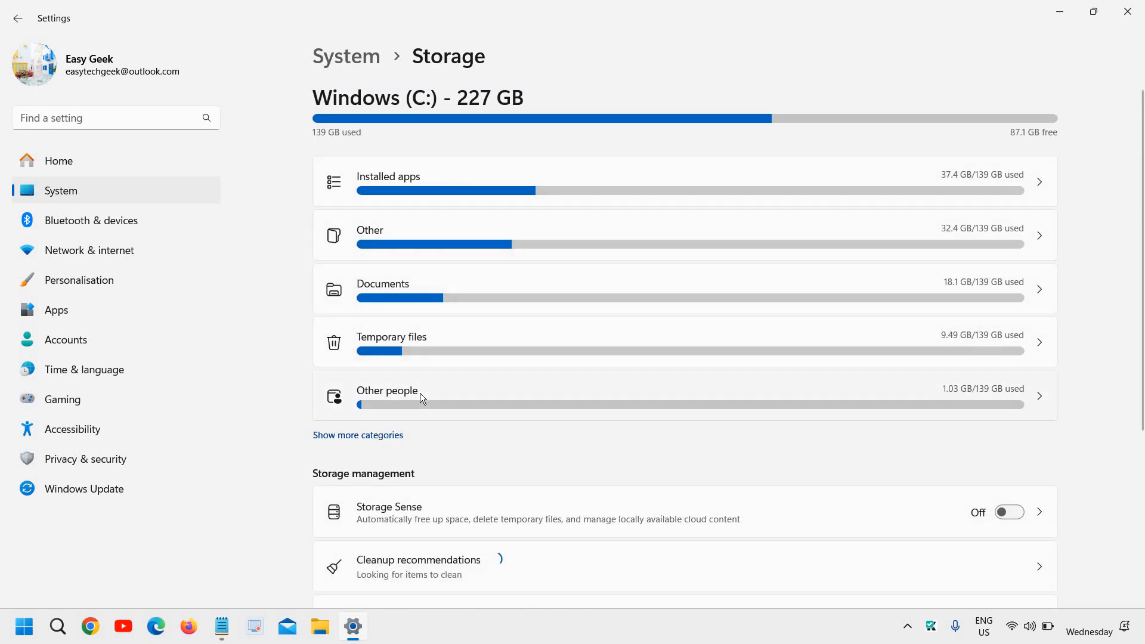
scroll(down, 3)
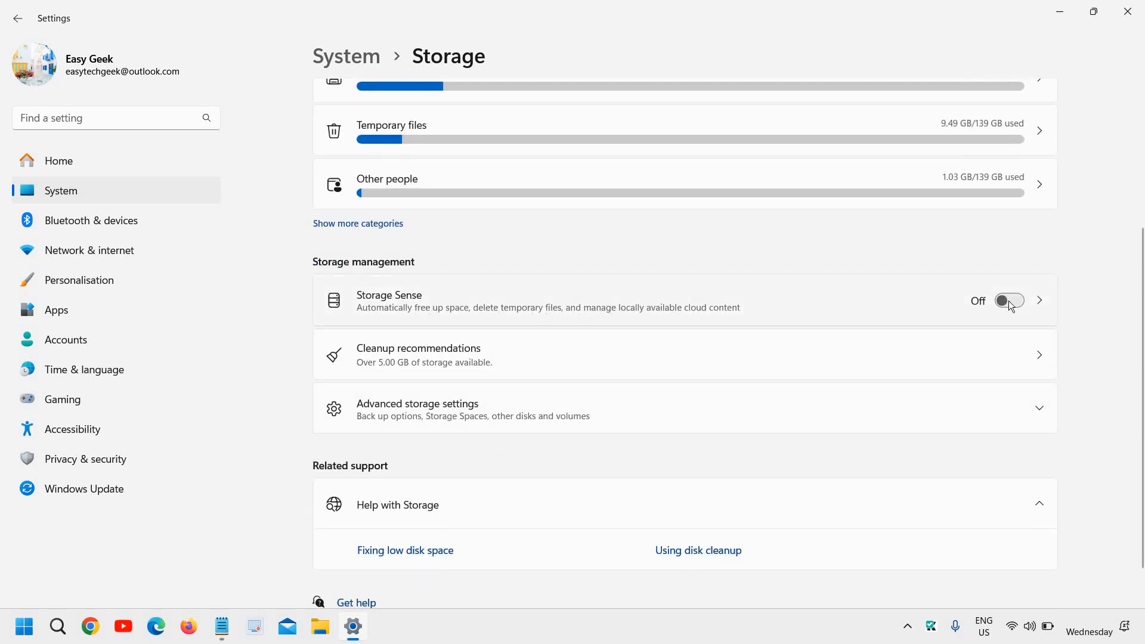
Switch Storage Sense on and view its page with weekly cleanup scheduling.
click(1008, 299)
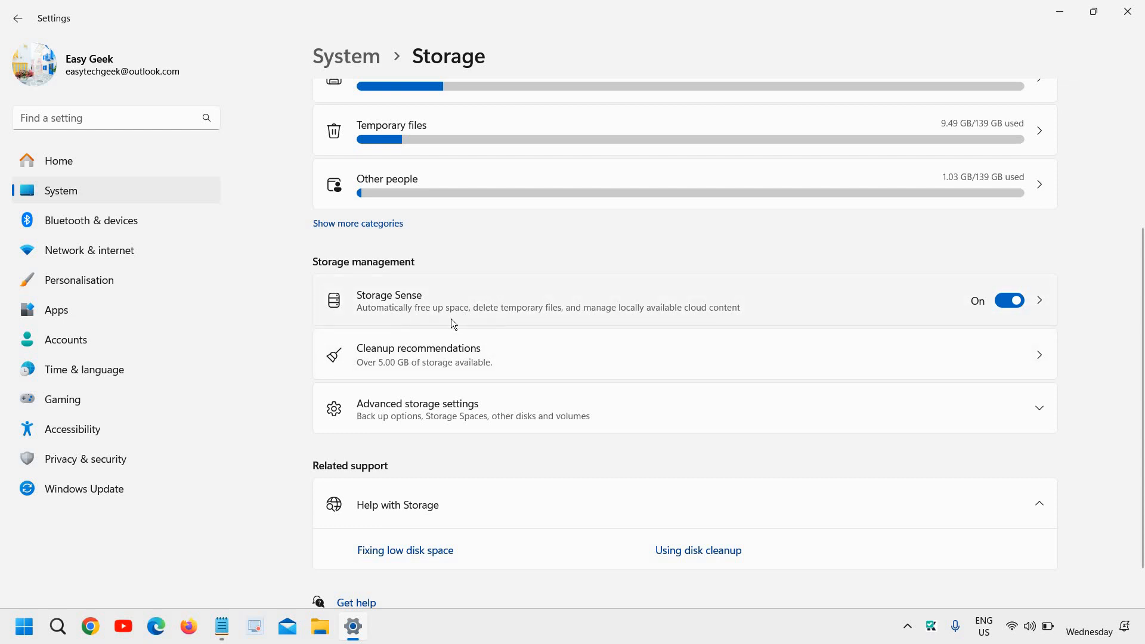
mouse_move(597, 323)
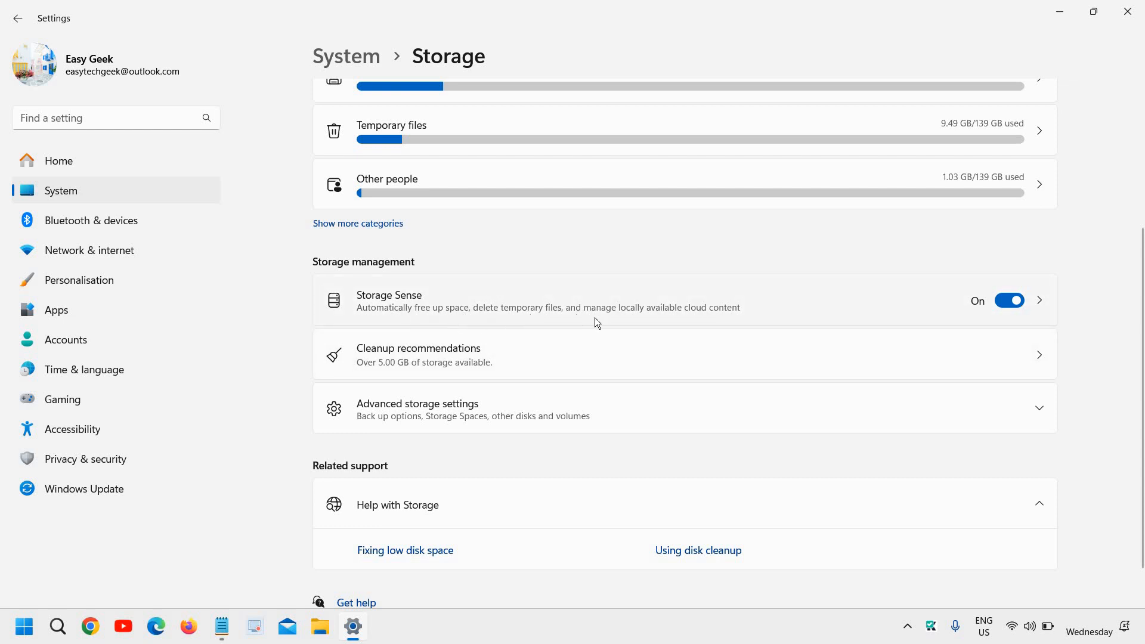
mouse_move(673, 319)
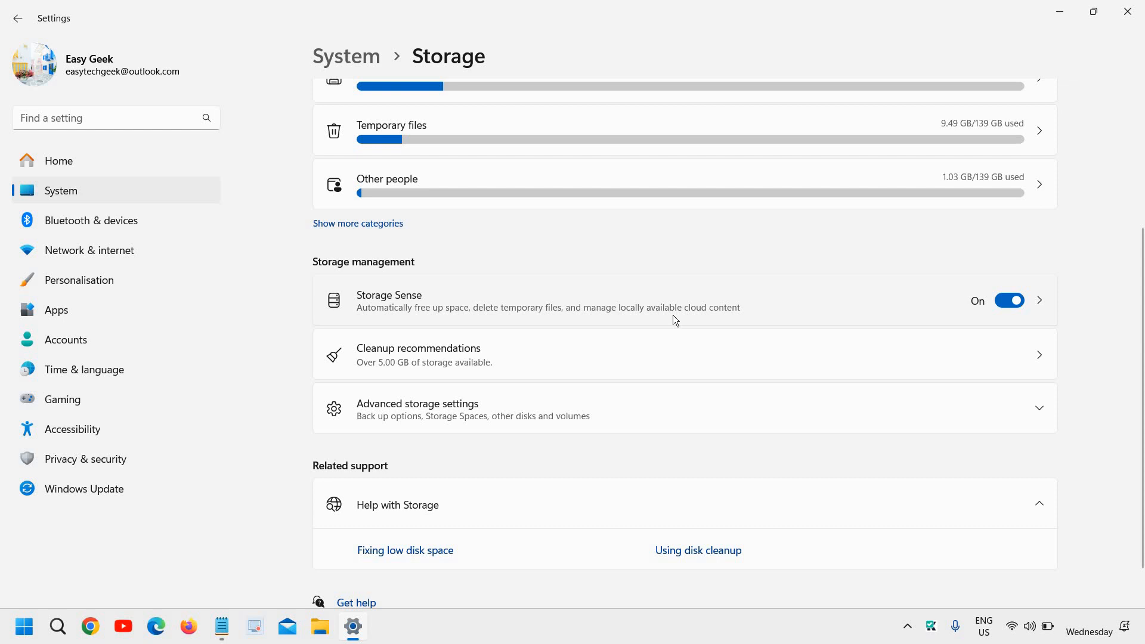
mouse_move(666, 326)
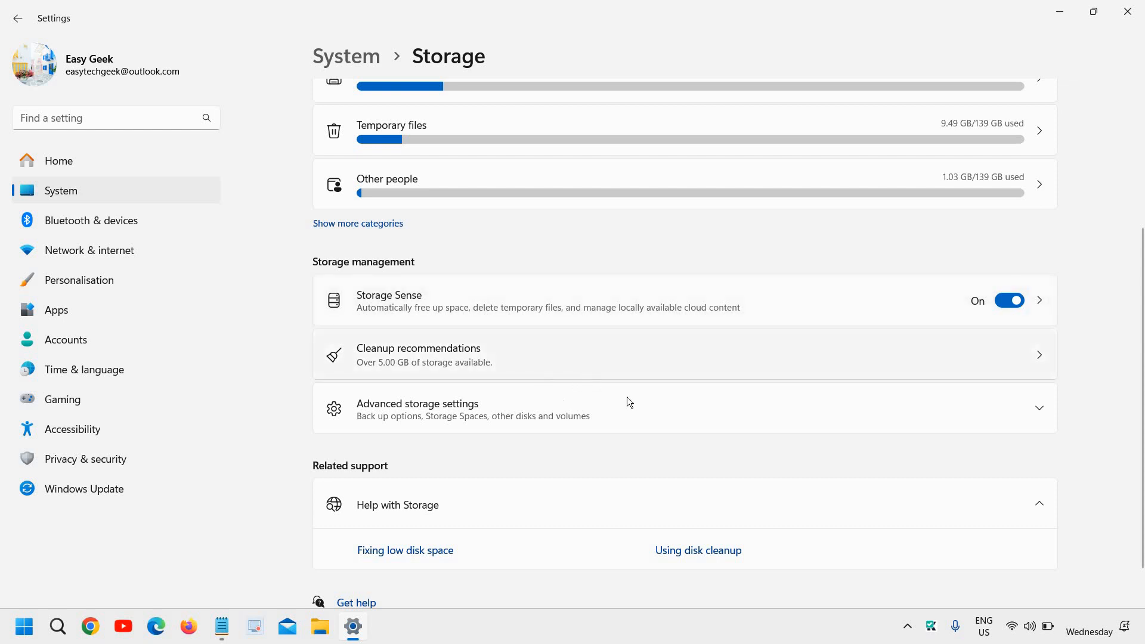
mouse_move(411, 370)
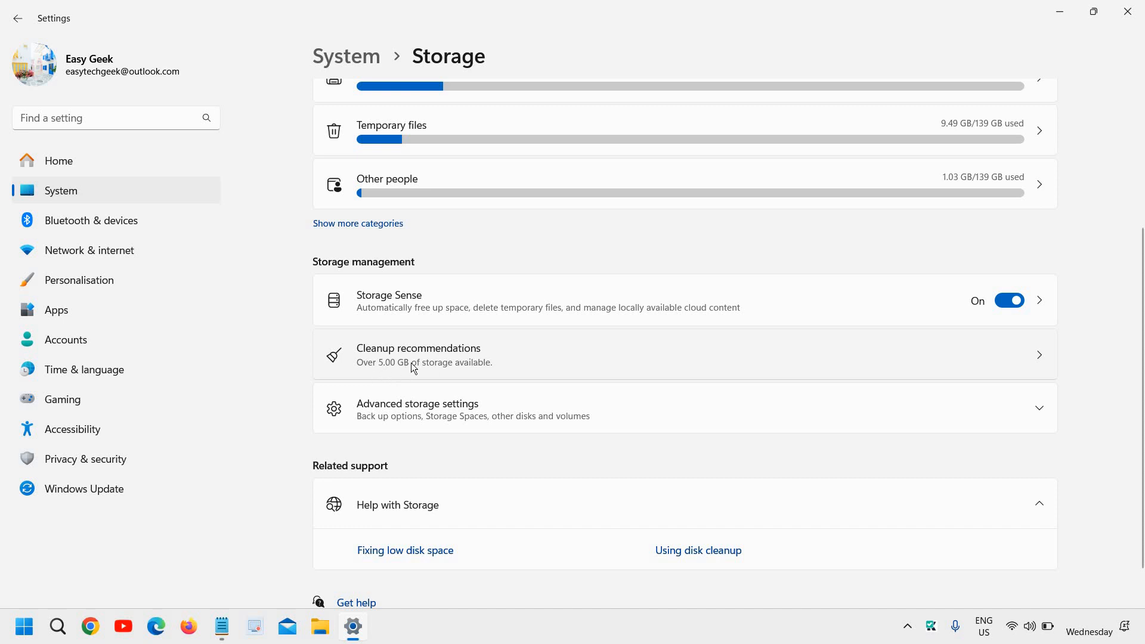
mouse_move(387, 395)
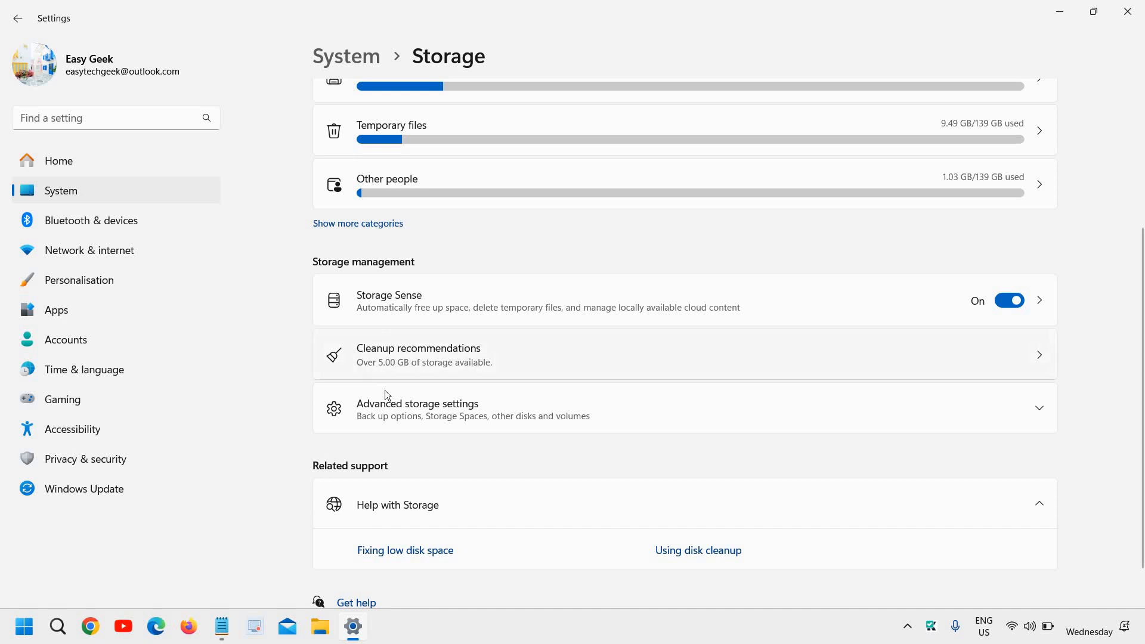
mouse_move(450, 369)
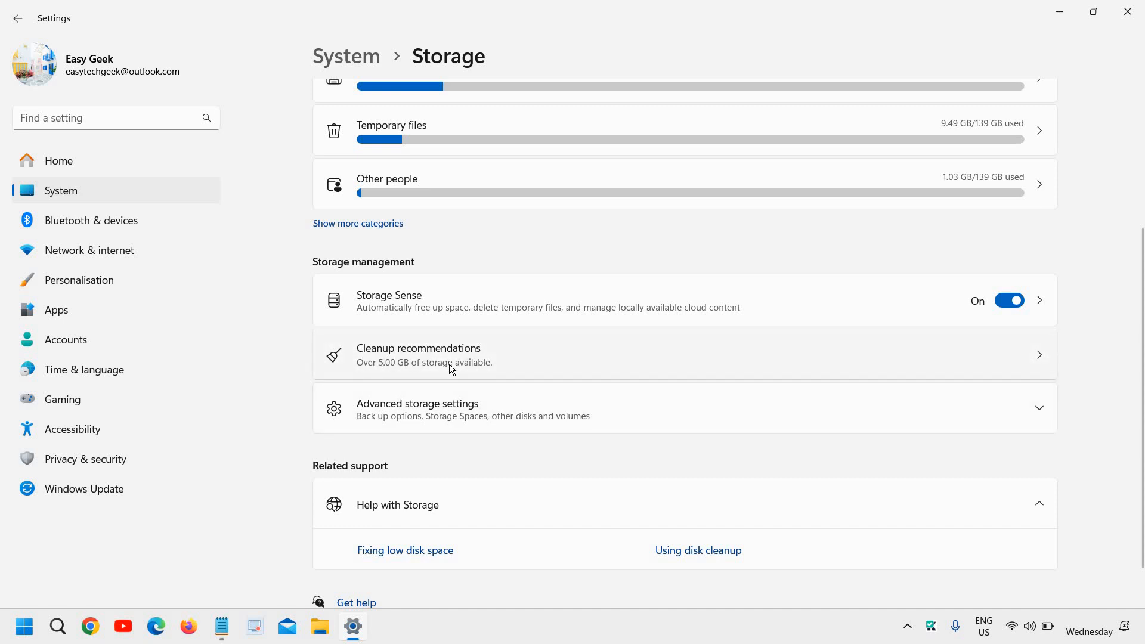
click(417, 354)
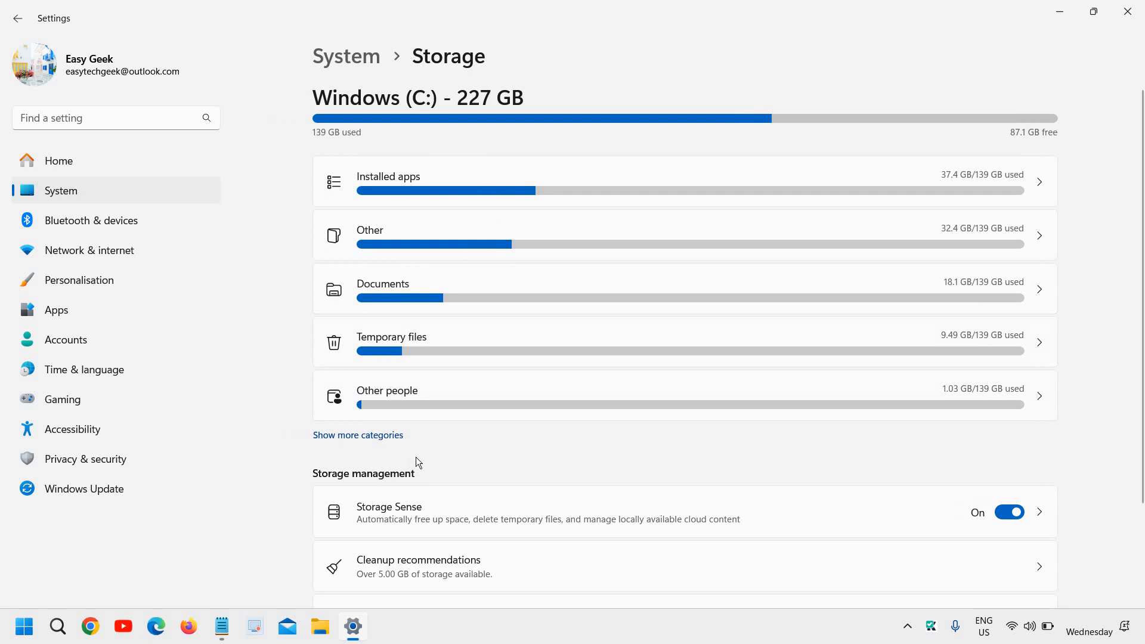
scroll(down, 3)
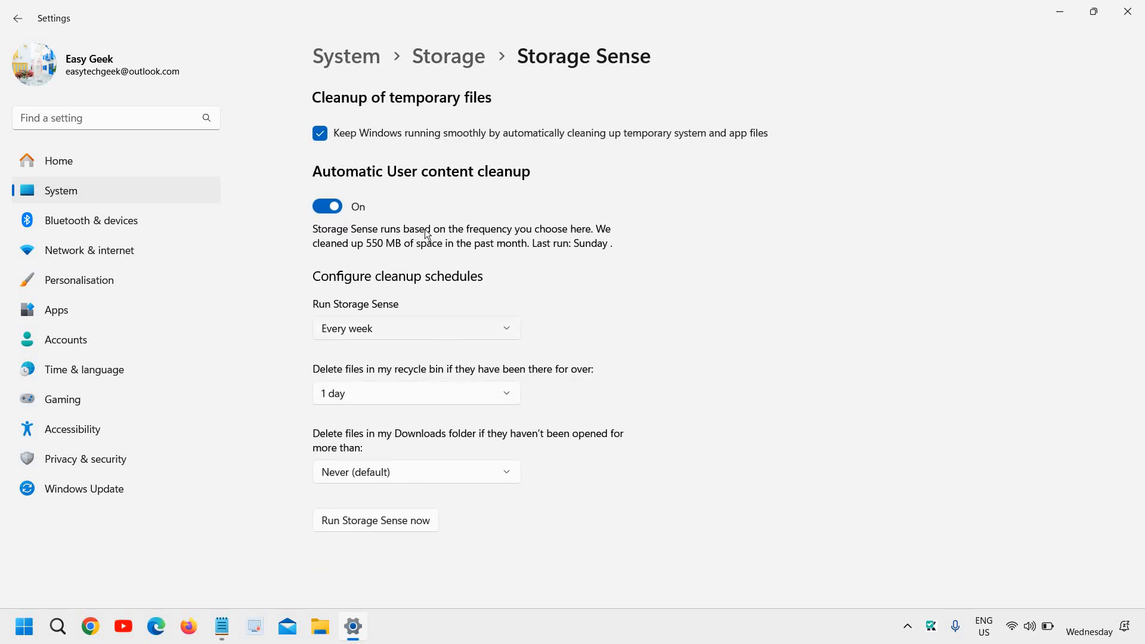
mouse_move(451, 285)
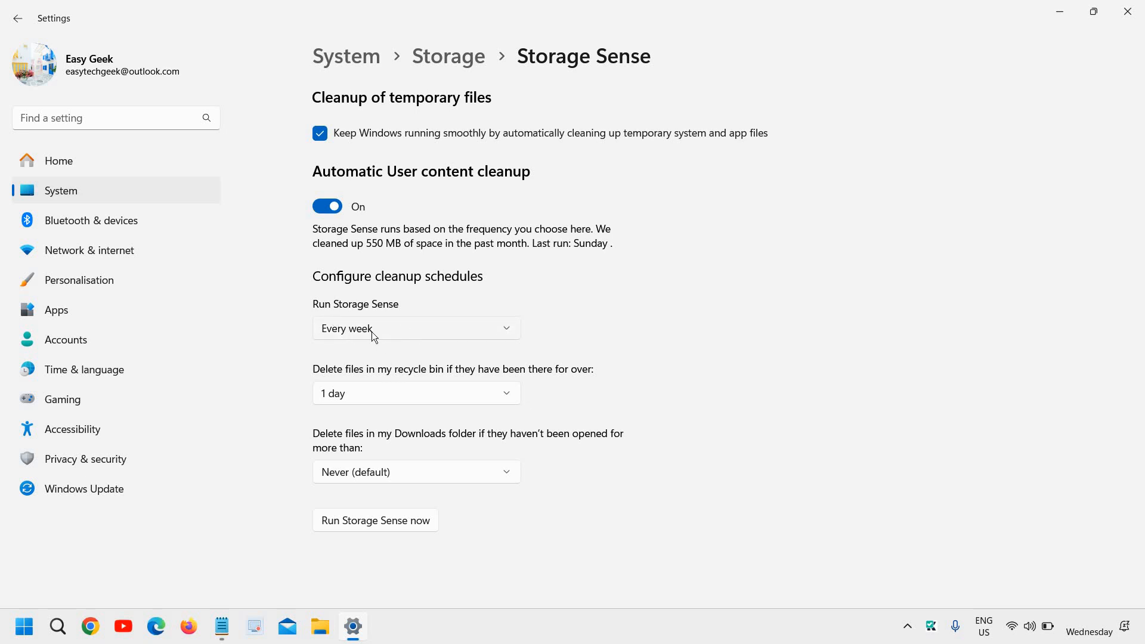
mouse_move(412, 346)
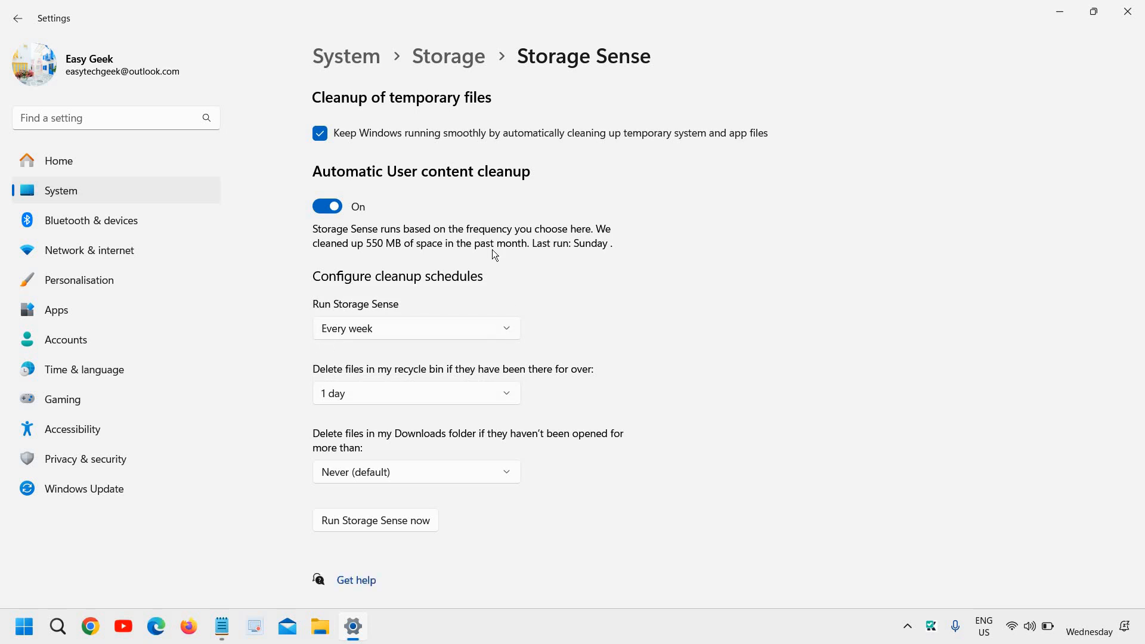
mouse_move(419, 360)
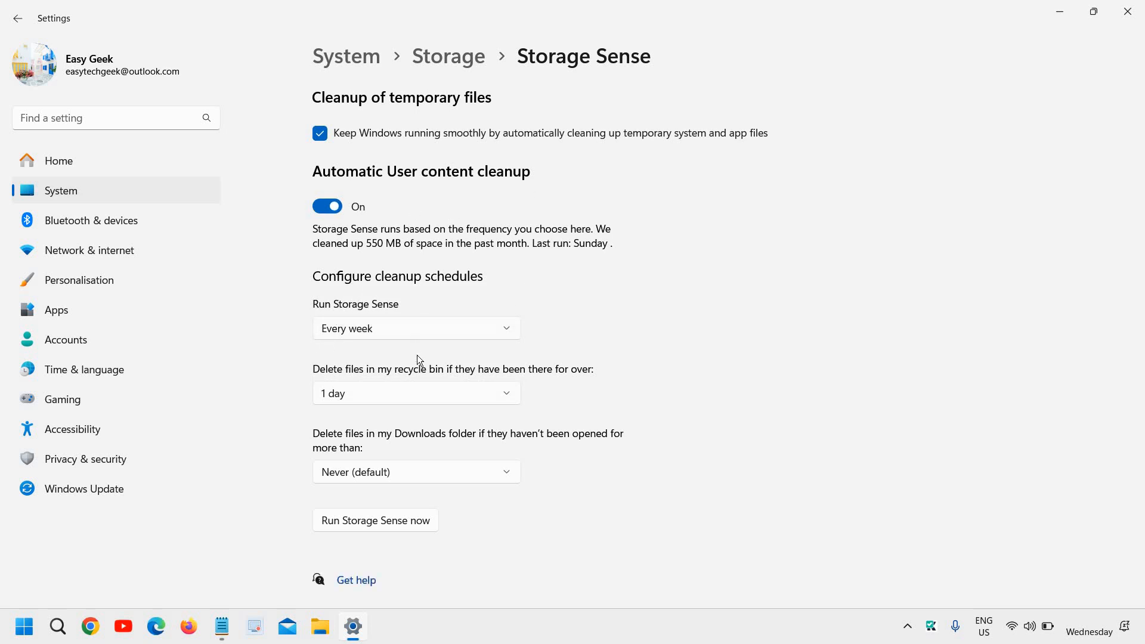
mouse_move(427, 276)
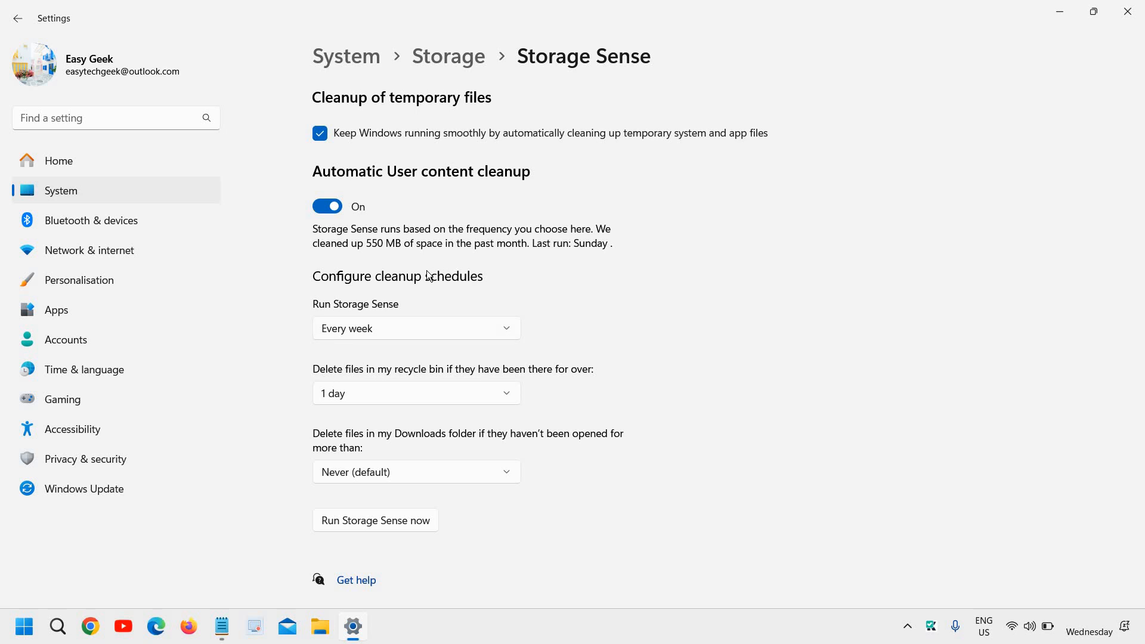
mouse_move(371, 310)
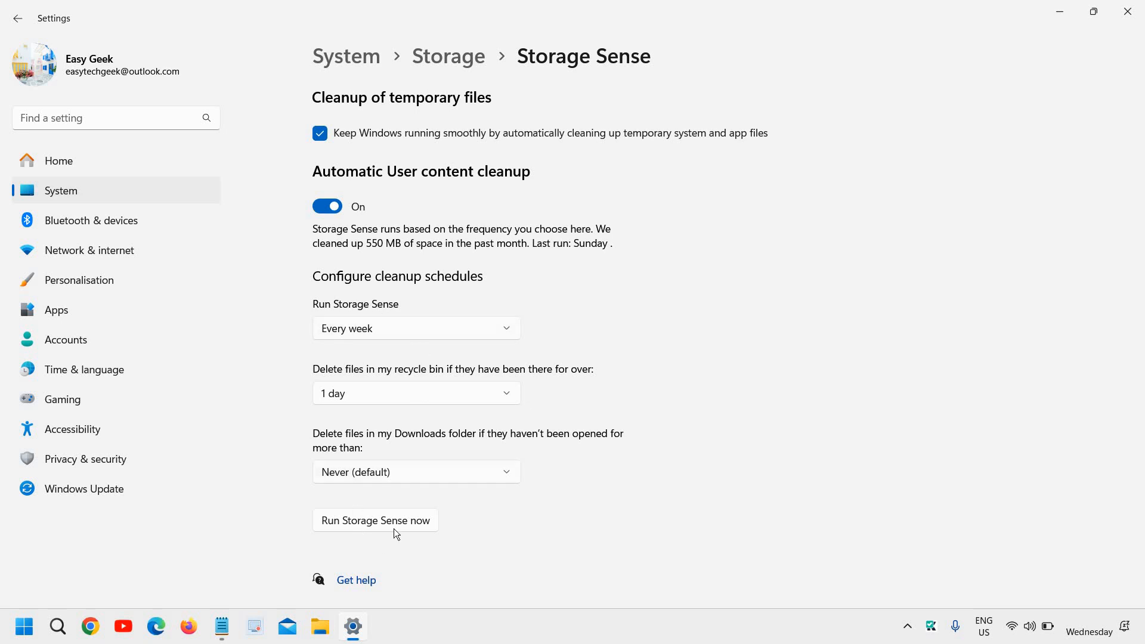
mouse_move(403, 531)
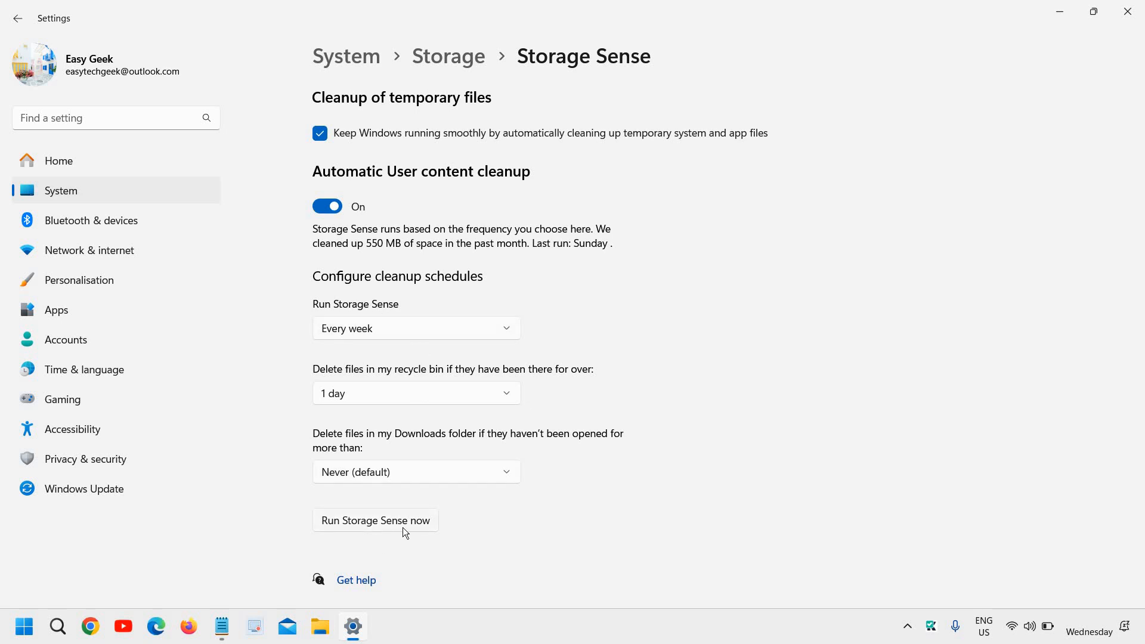
mouse_move(524, 384)
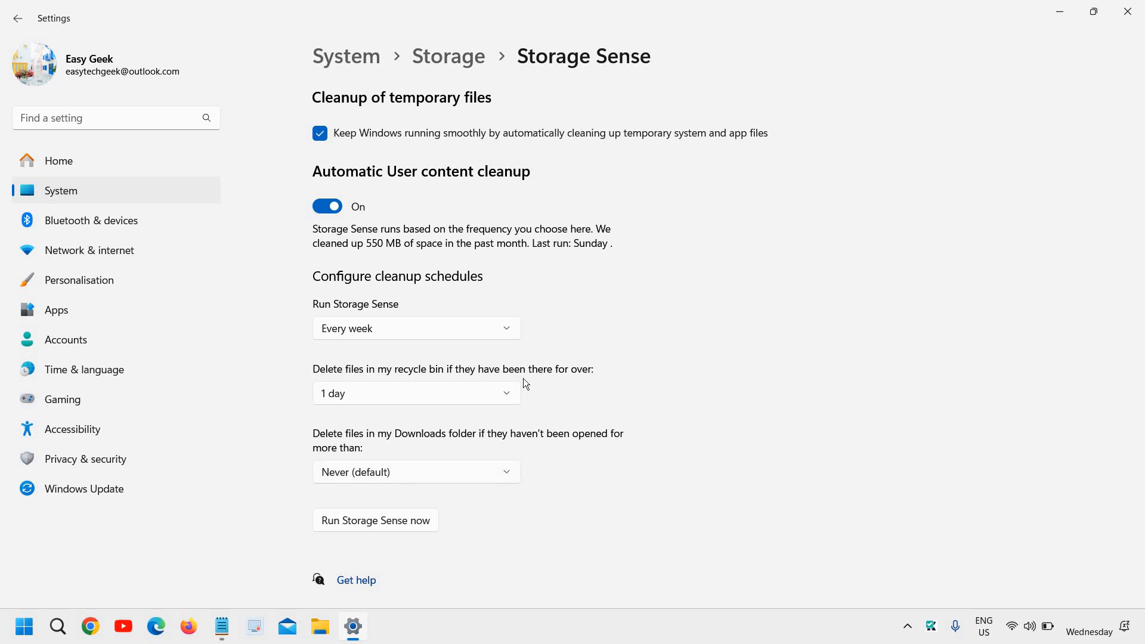
mouse_move(580, 351)
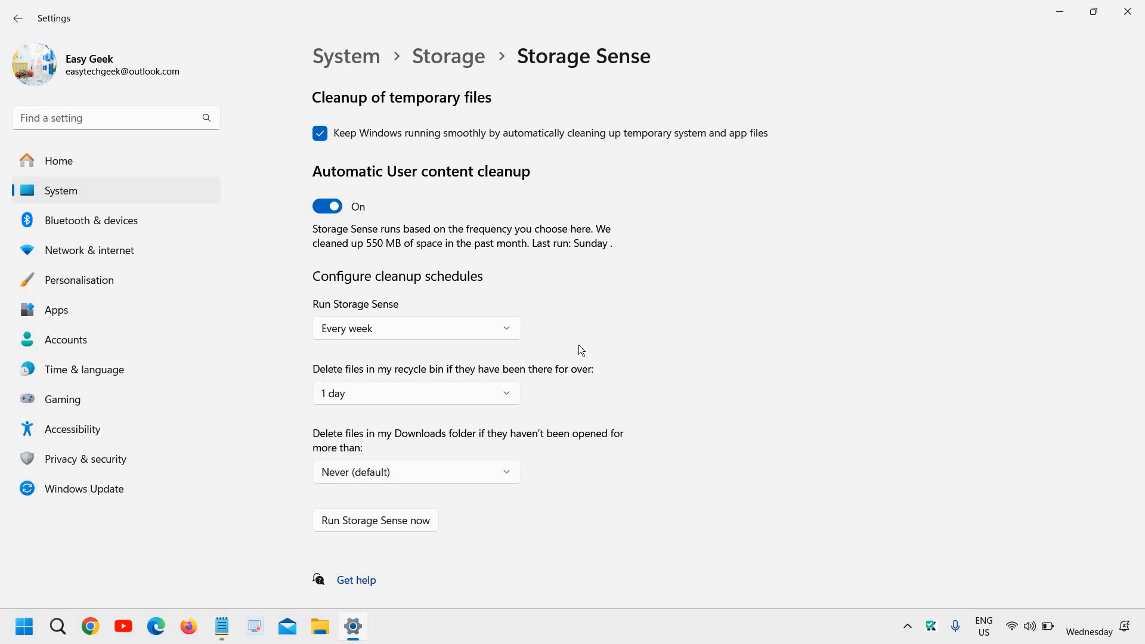
mouse_move(1094, 79)
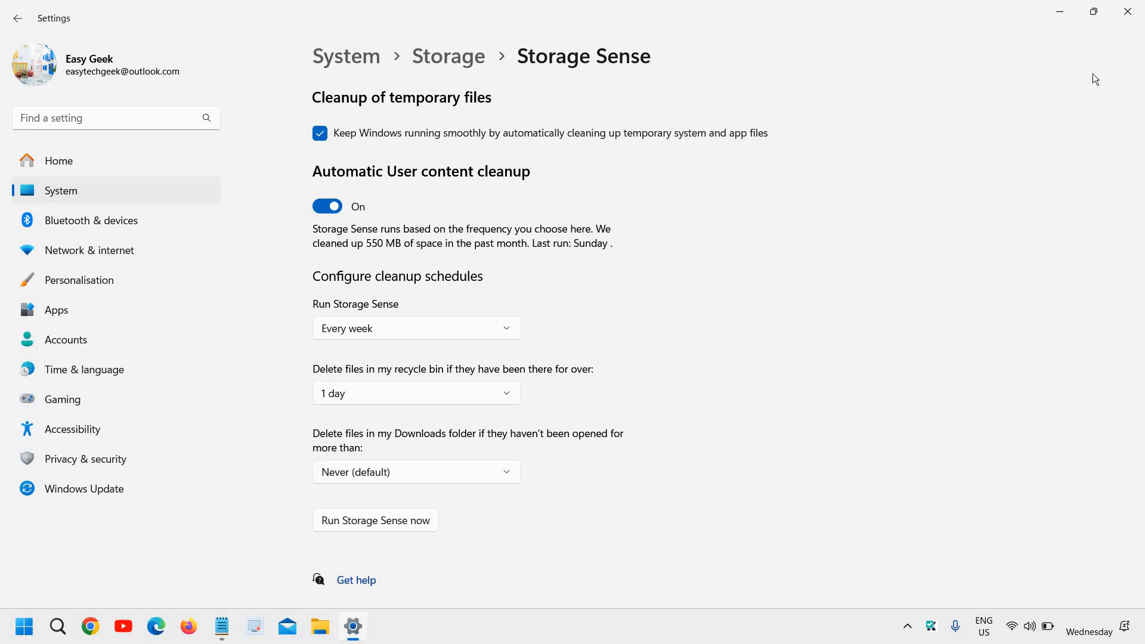